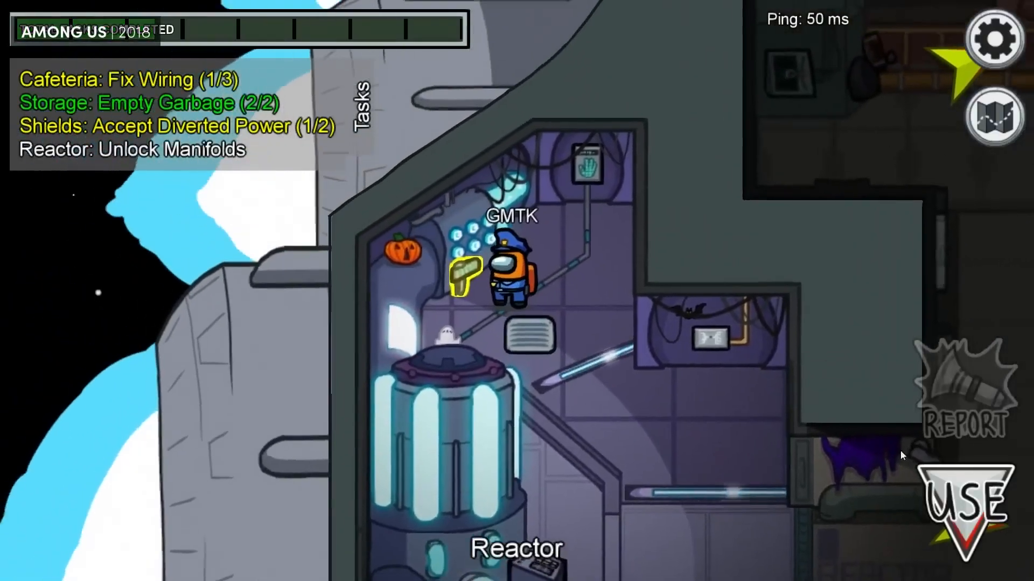
- Use the Reactor manifold panel to bring up the Unlock Manifolds task
click(961, 507)
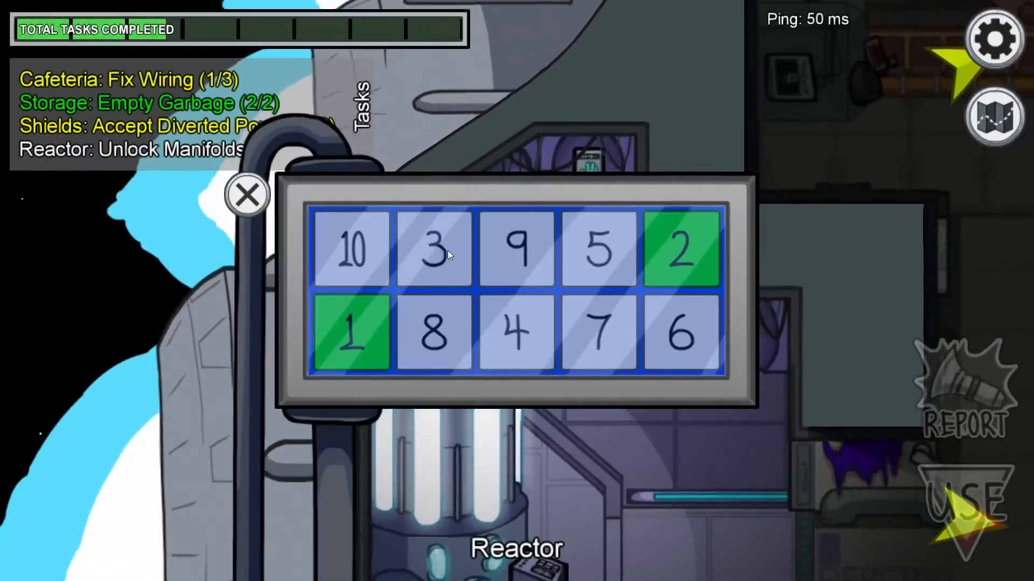